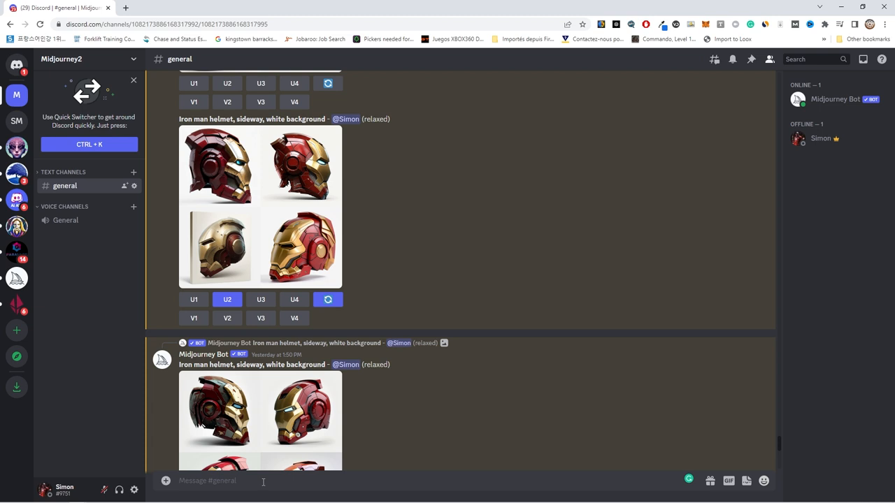
- Open the upscaled red-and-gold sideways Iron Man helmet from Midjourney full-size in the browser
text(/imagine)
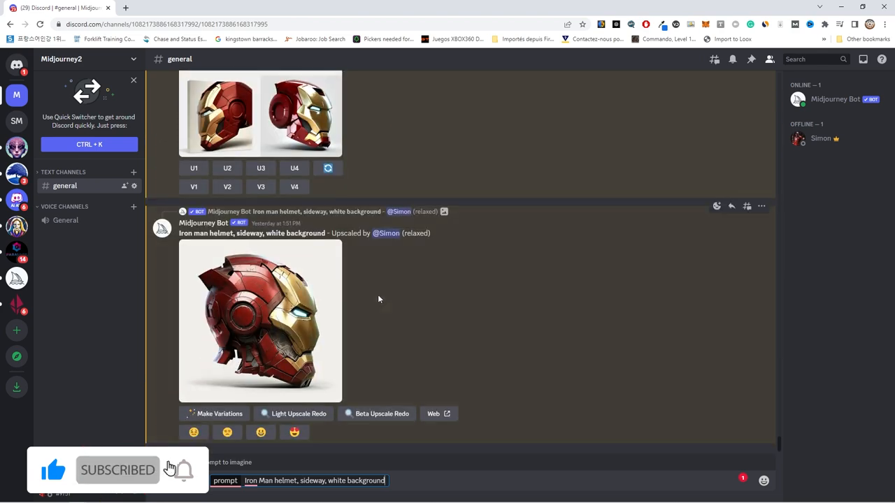
click(260, 321)
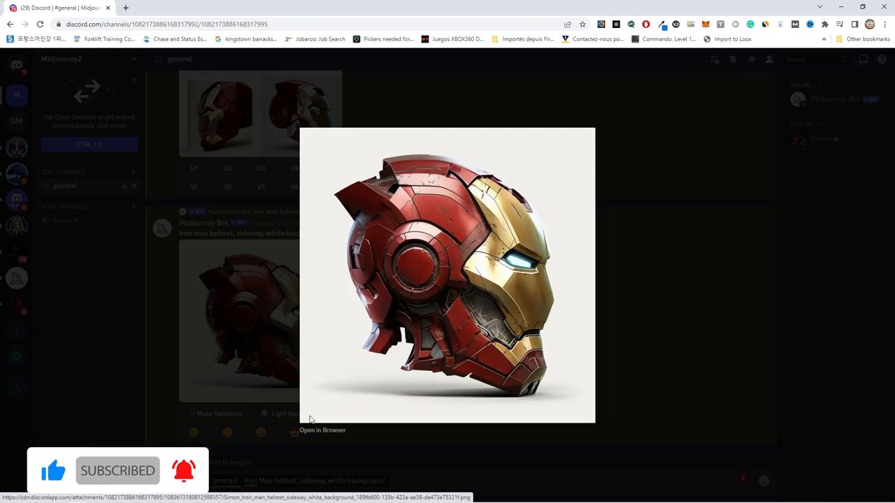
click(322, 430)
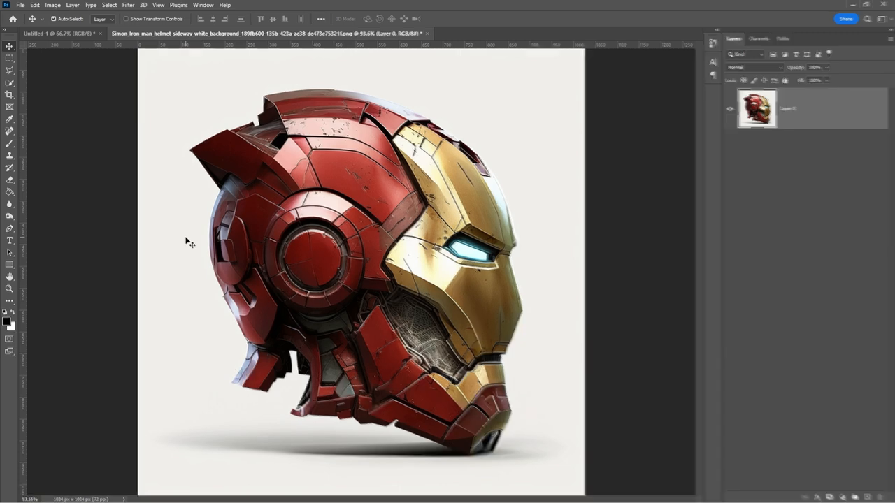
- Select the helmet with Select Subject (Cloud, detailed results) and copy it onto its own layer
click(9, 130)
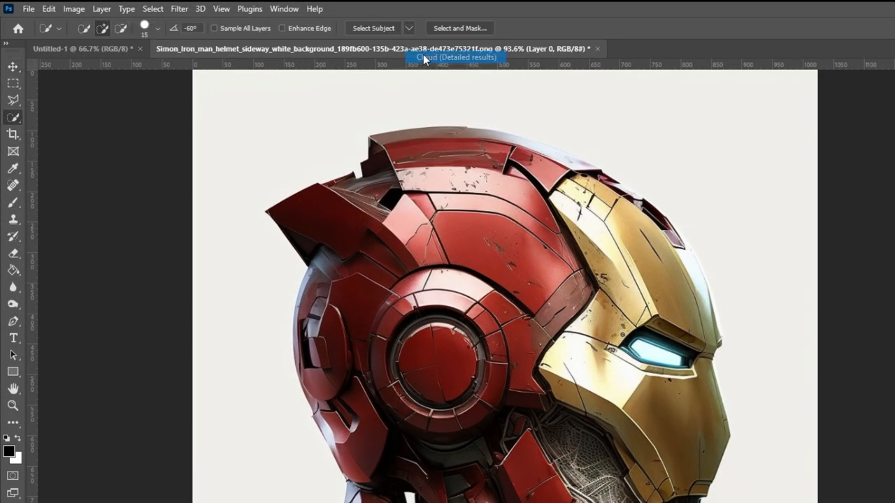
click(374, 28)
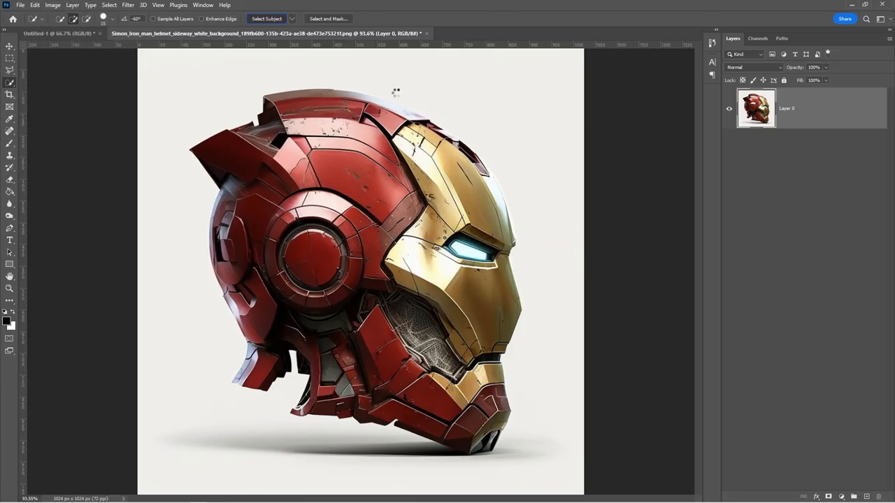
click(267, 18)
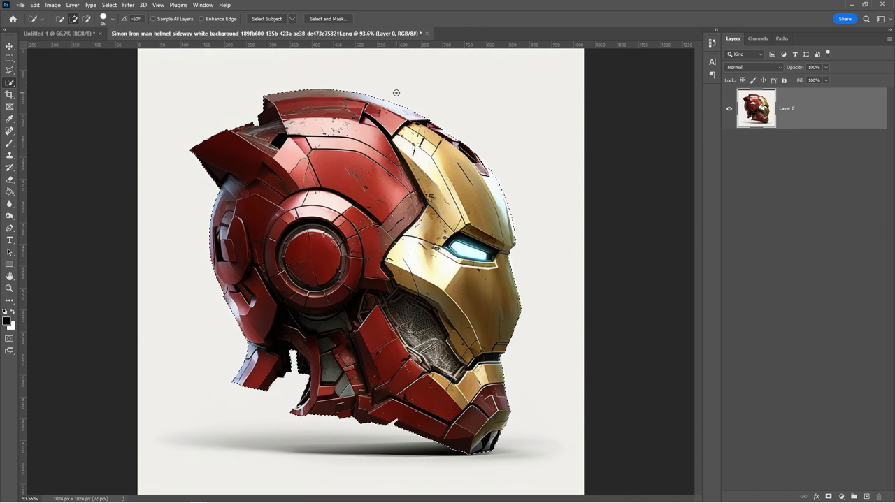
key(ctrl+j)
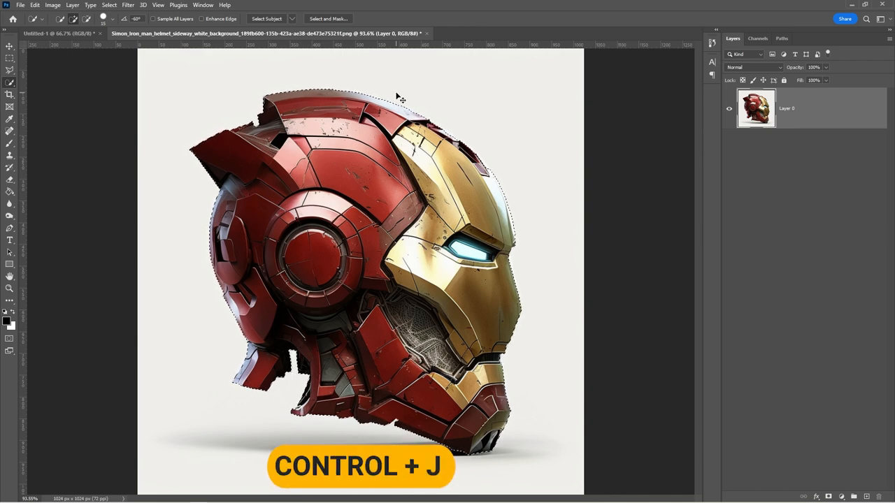
key(ctrl+j)
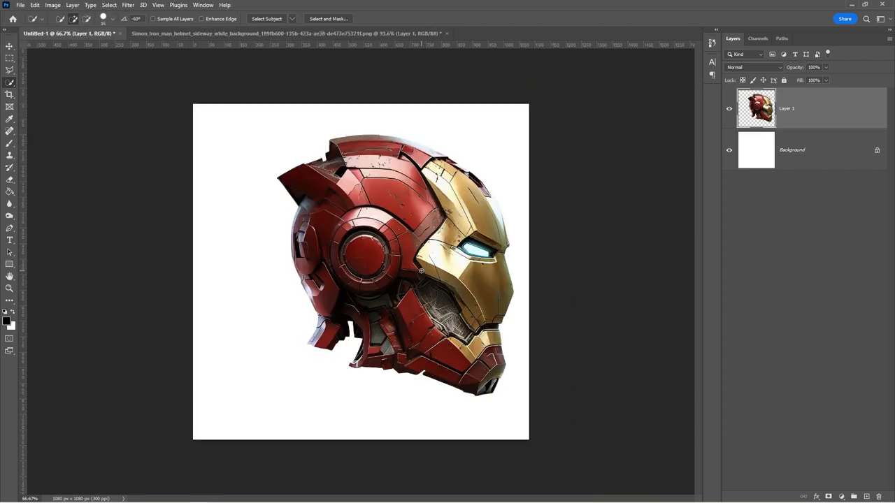
- Scale the cut-out helmet down to about 86% and centre it on the square canvas
key(ctrl+t)
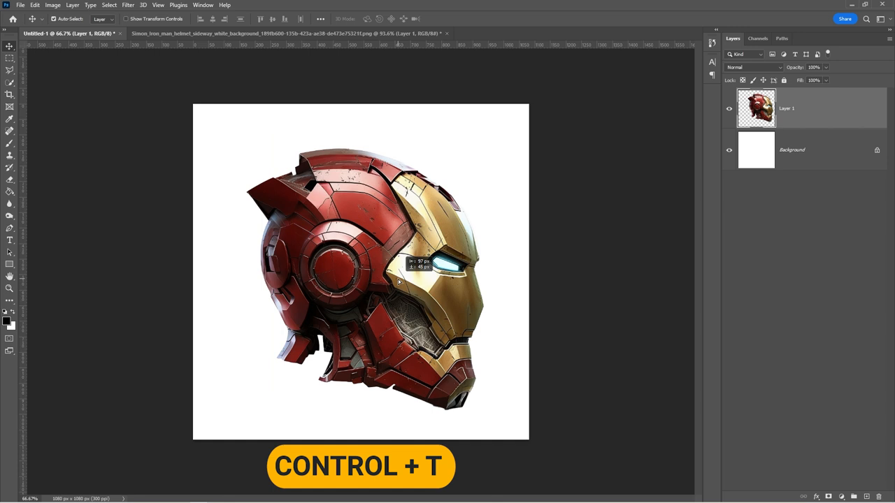
key(ctrl+t)
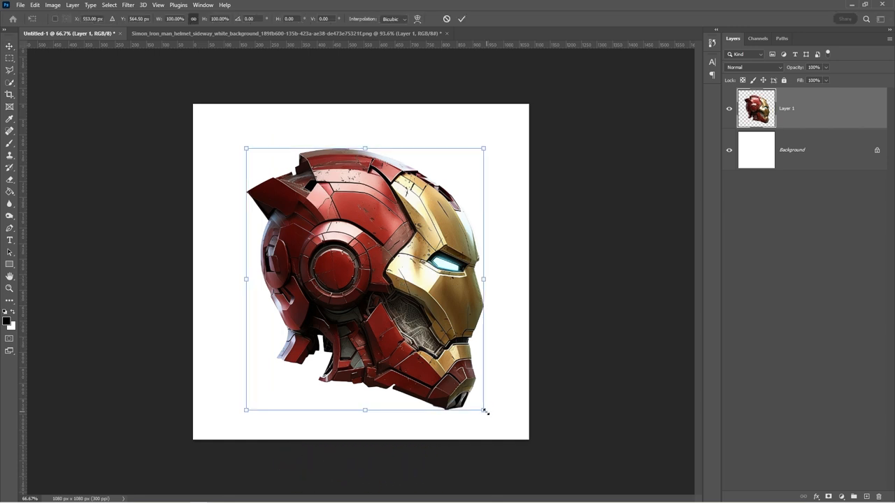
drag(483, 410, 467, 391)
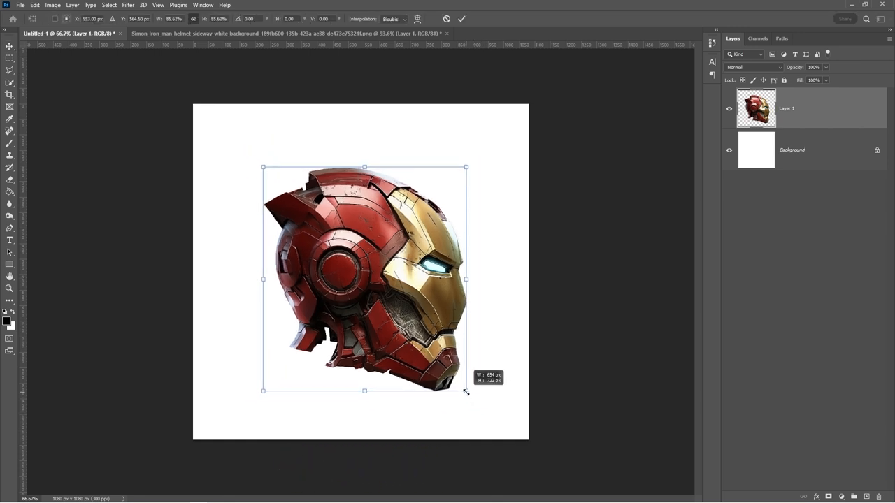
click(462, 19)
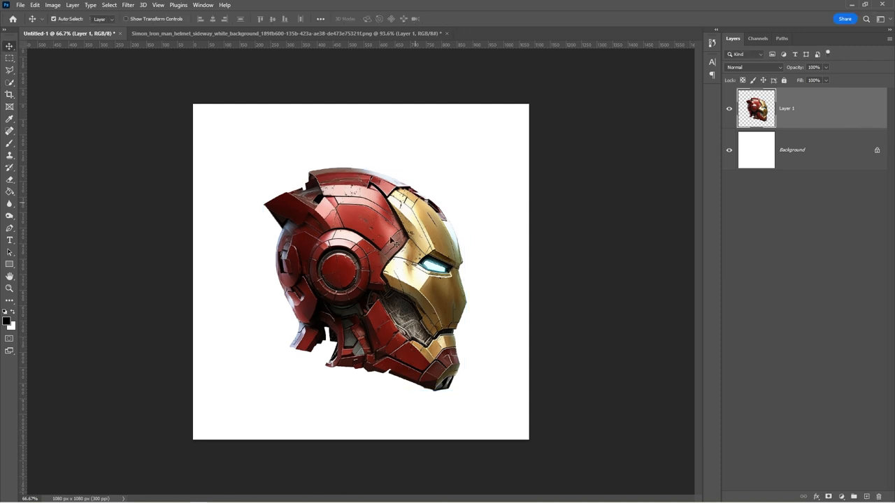
key(ctrl+a)
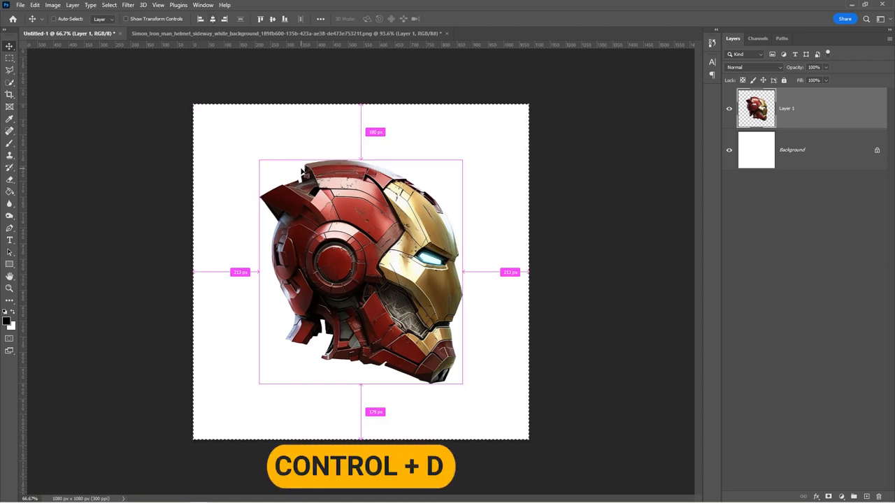
key(ctrl+d)
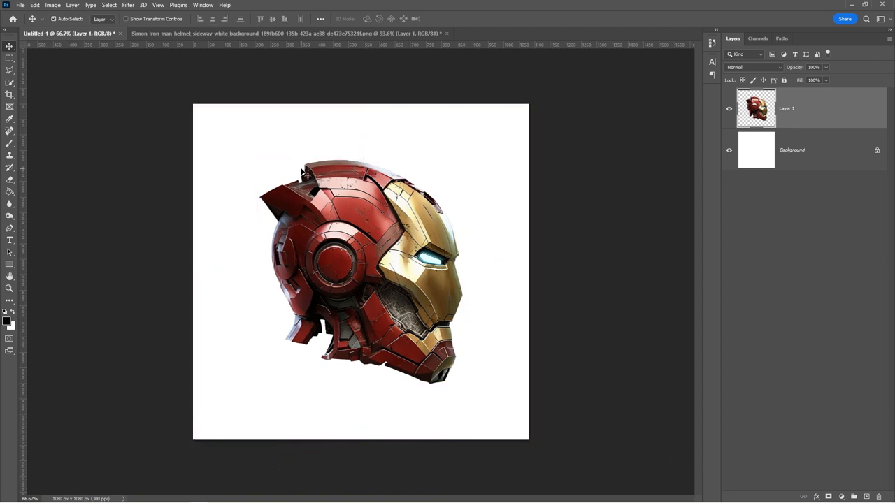
- Convert the helmet Layer 1 into a smart object and bring up Camera Raw Filter
right_click(755, 109)
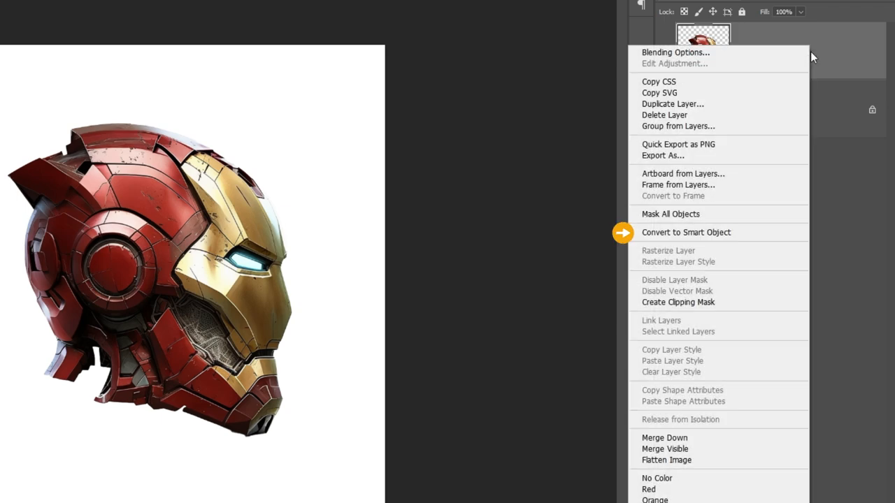
click(686, 232)
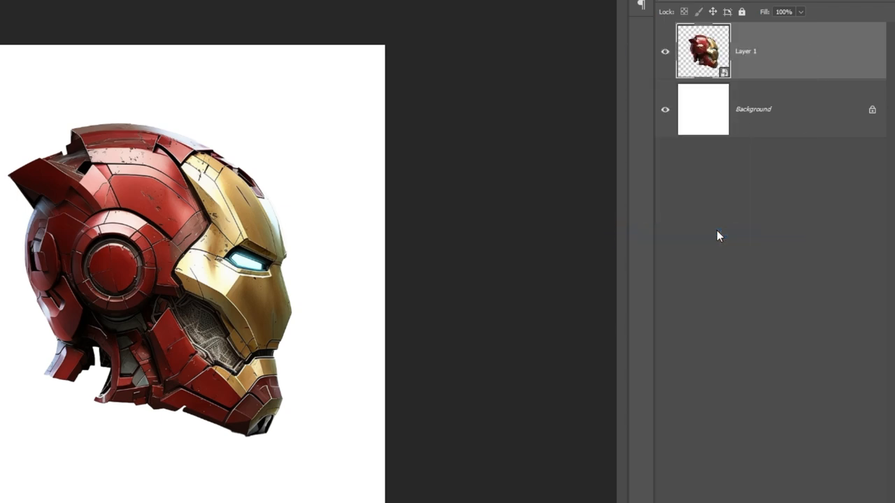
click(179, 8)
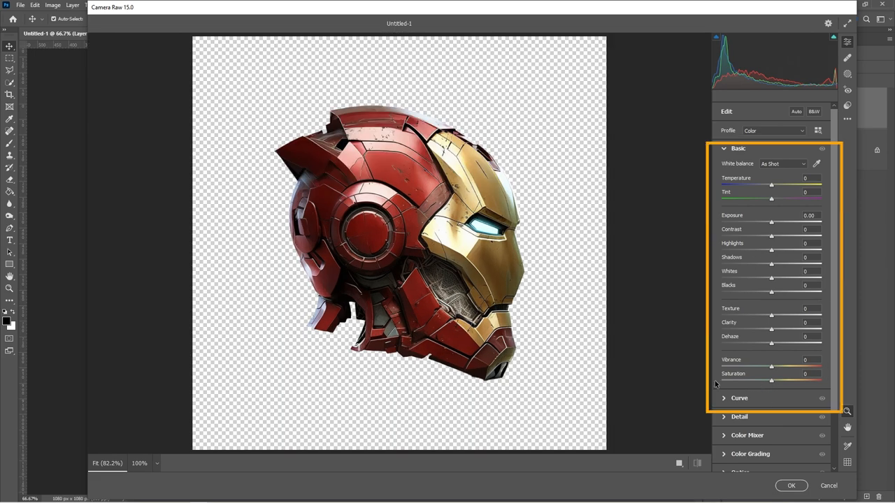
- Brighten the helmet, boost contrast, set Saturation to -100, and apply the Camera Raw filter
drag(771, 380, 721, 381)
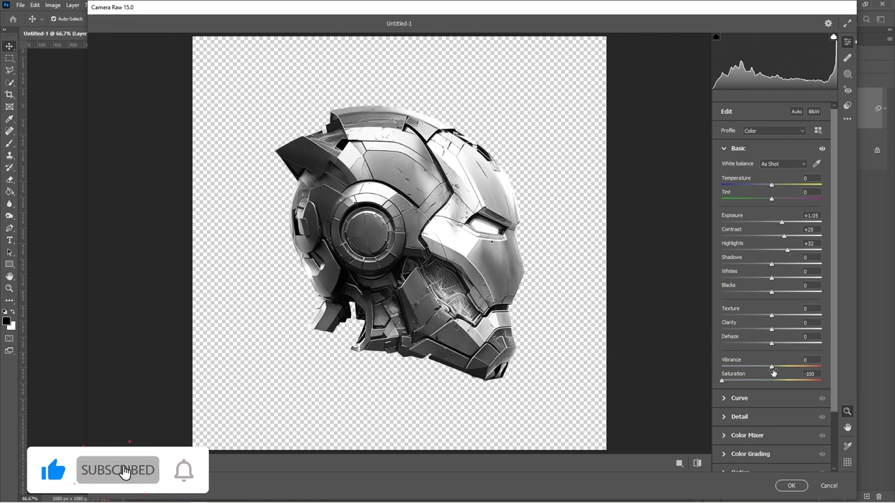
drag(771, 314, 759, 315)
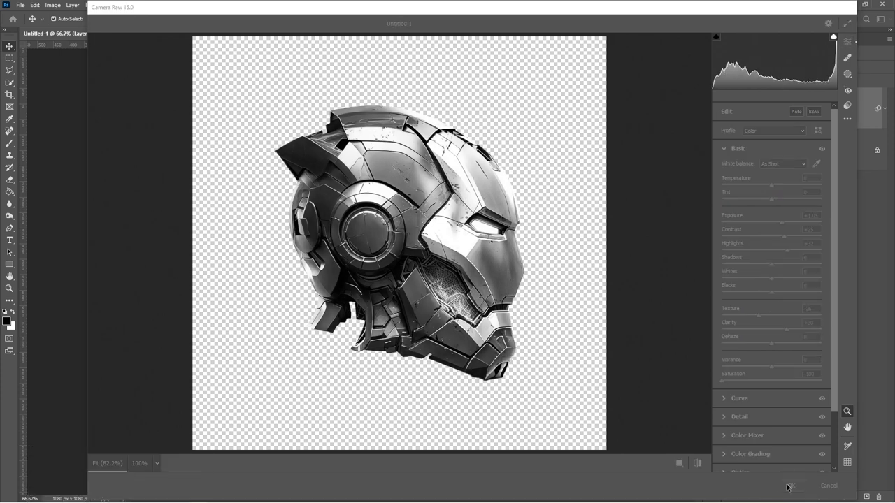
click(787, 486)
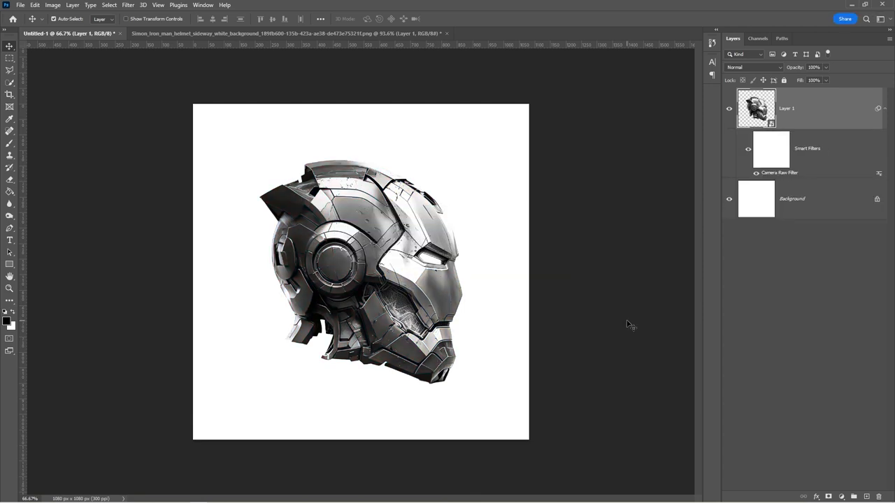
- Add an IRON text layer in the heavy black Stark font near the canvas top
key(t)
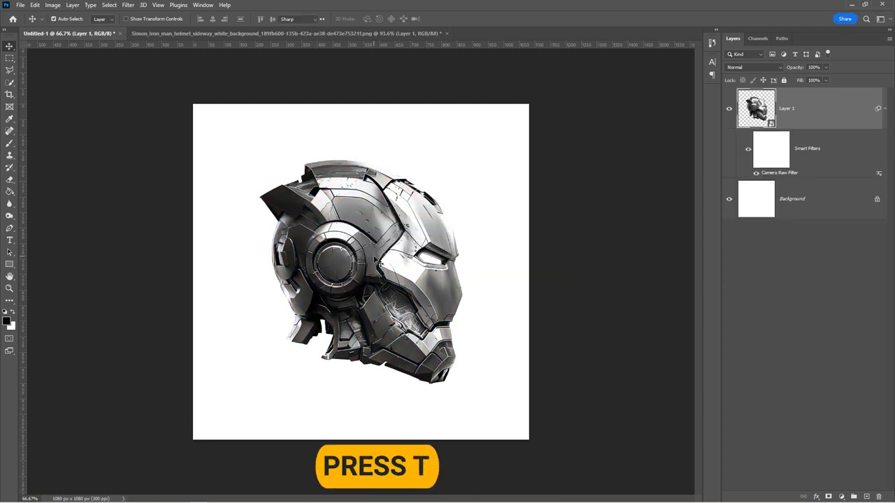
key(t)
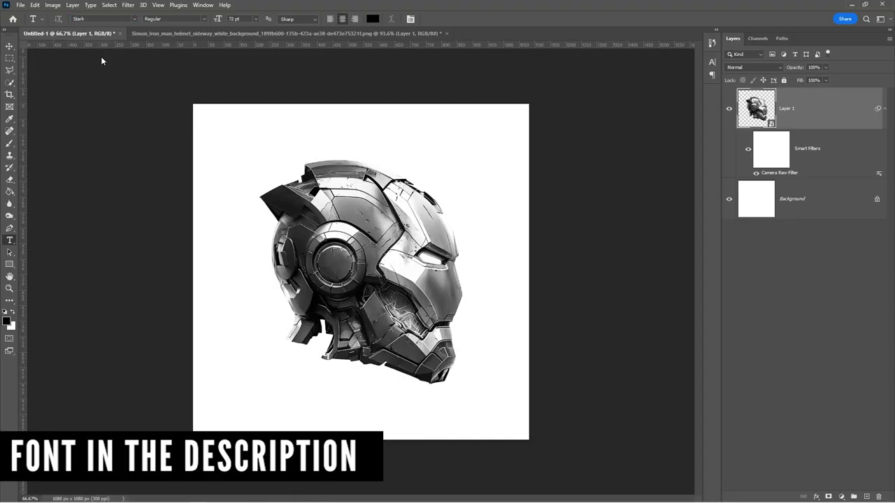
mouse_move(338, 159)
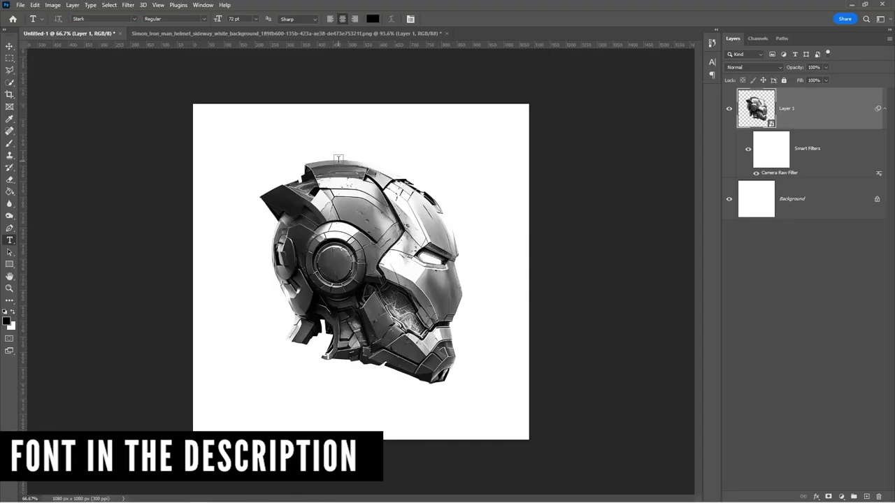
text(LOREM IPSUM)
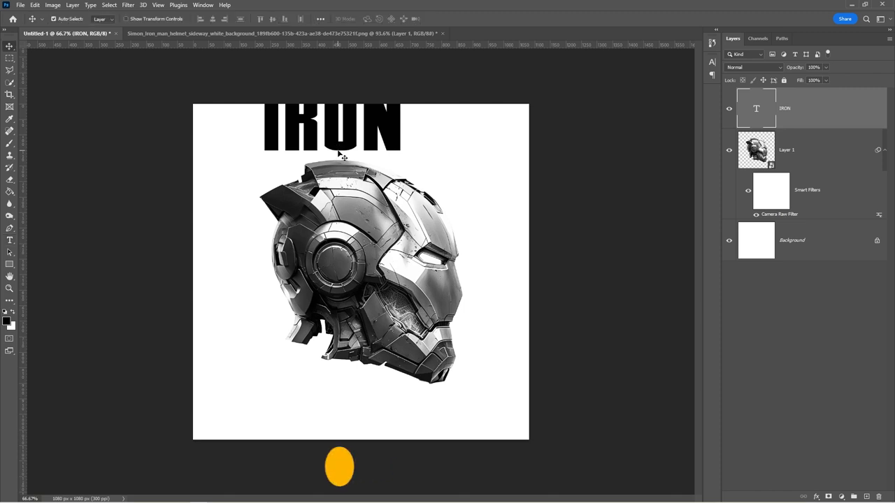
- Rotate the IRON text 90°, enlarge it, and position it over the helmet's left side
key(ctrl+t)
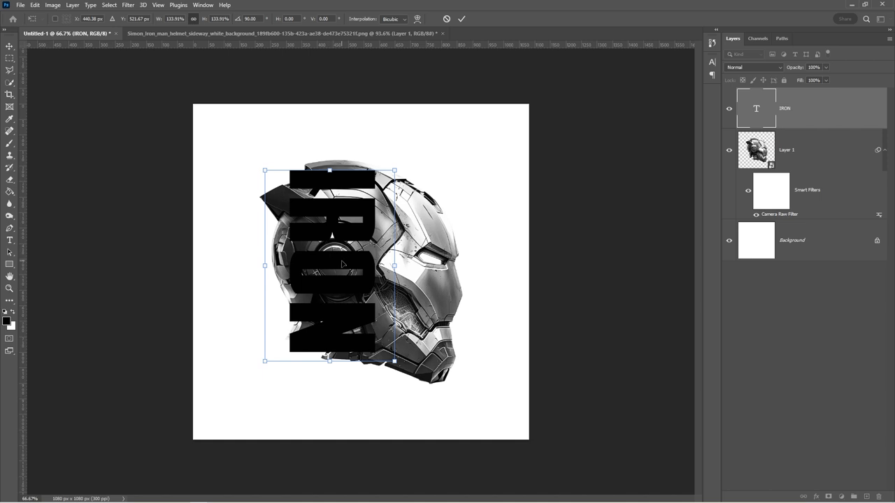
drag(342, 265, 329, 265)
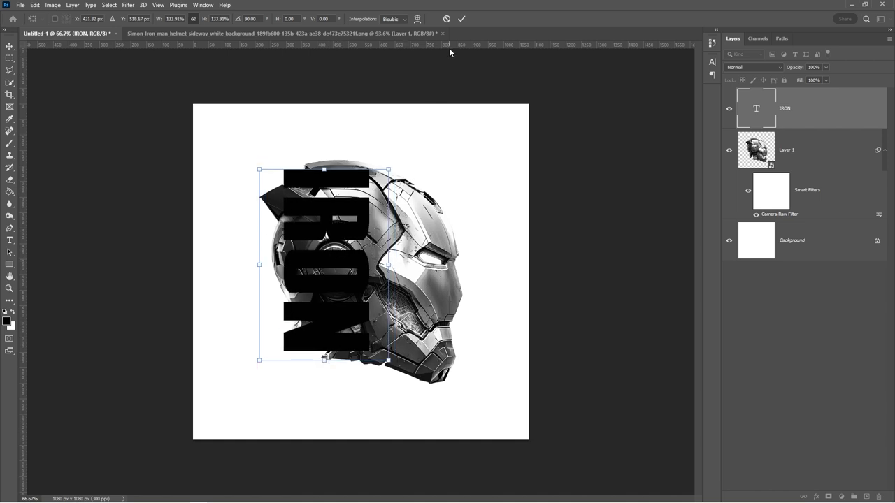
click(461, 19)
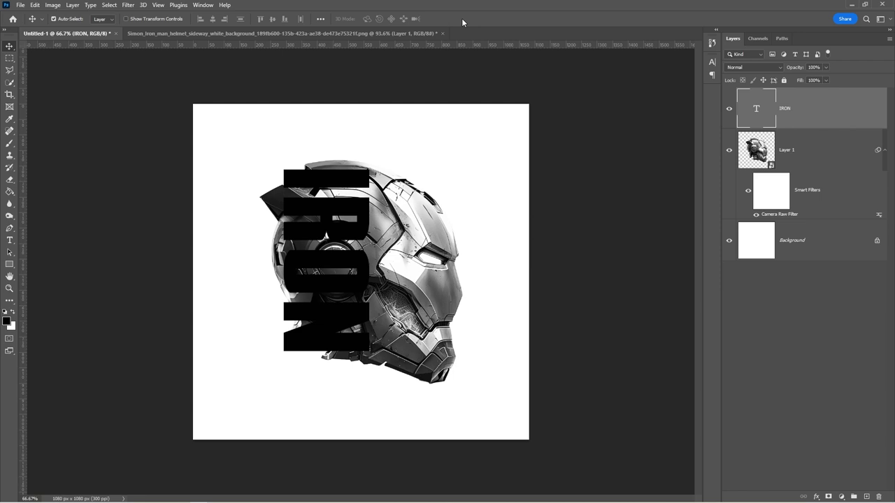
- Duplicate Layer 1 above IRON as a hidden copy and add a layer mask to the original
click(804, 150)
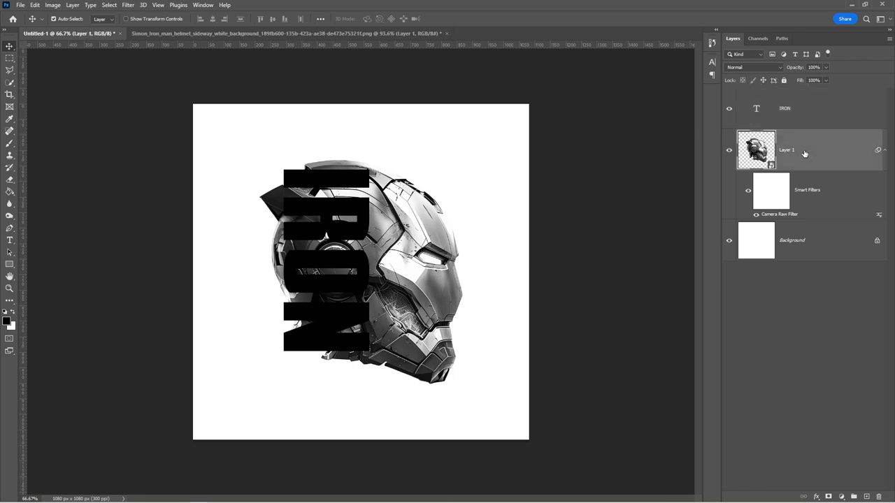
key(ctrl+j)
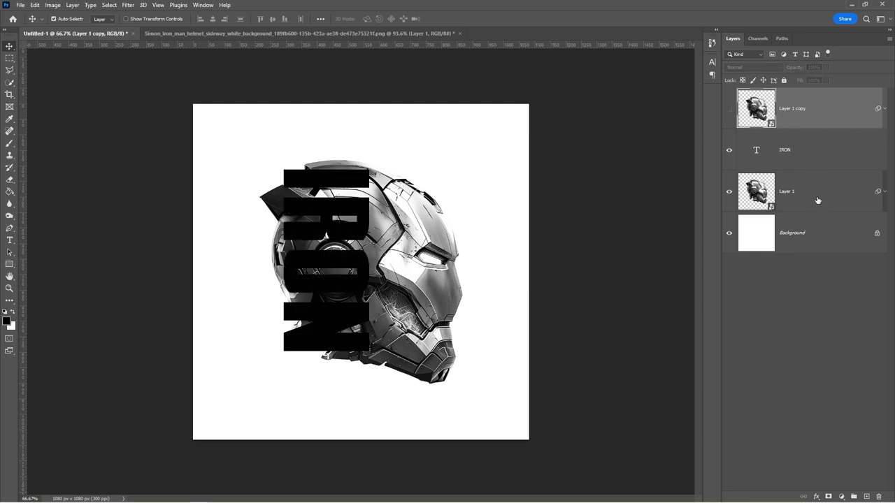
click(804, 191)
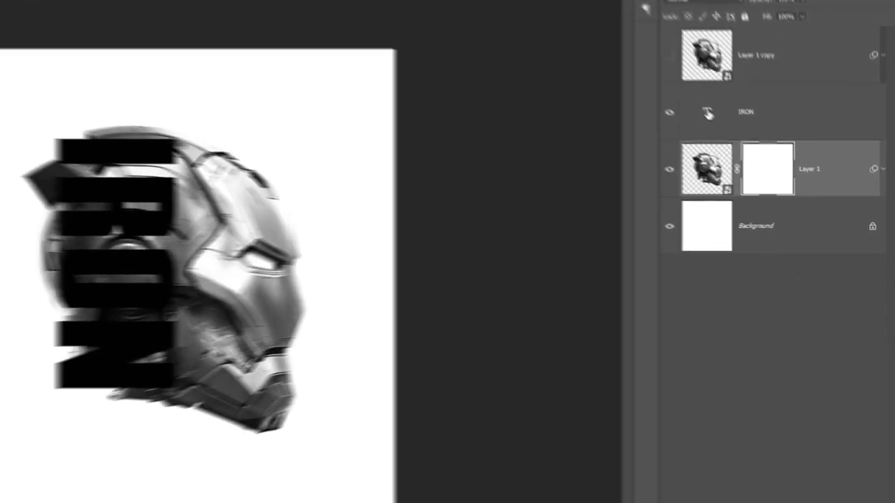
- Load the IRON letter pixels as a selection and paint it black on Layer 1's mask
right_click(702, 112)
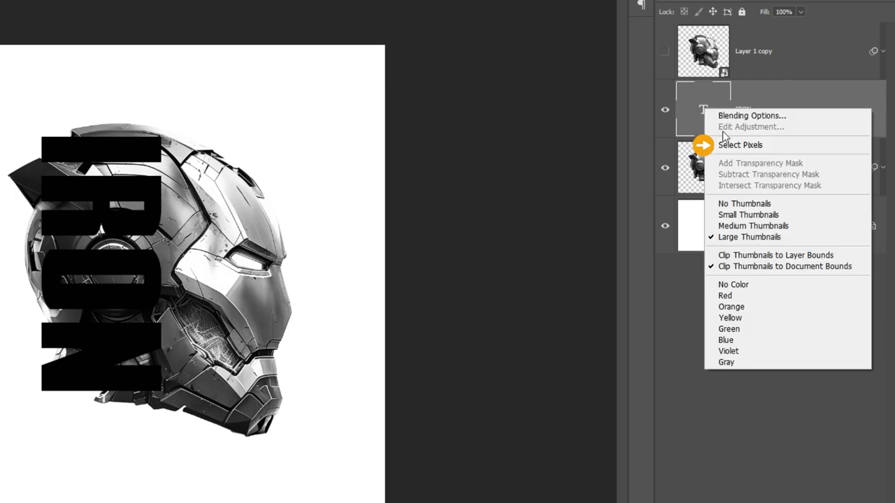
click(740, 145)
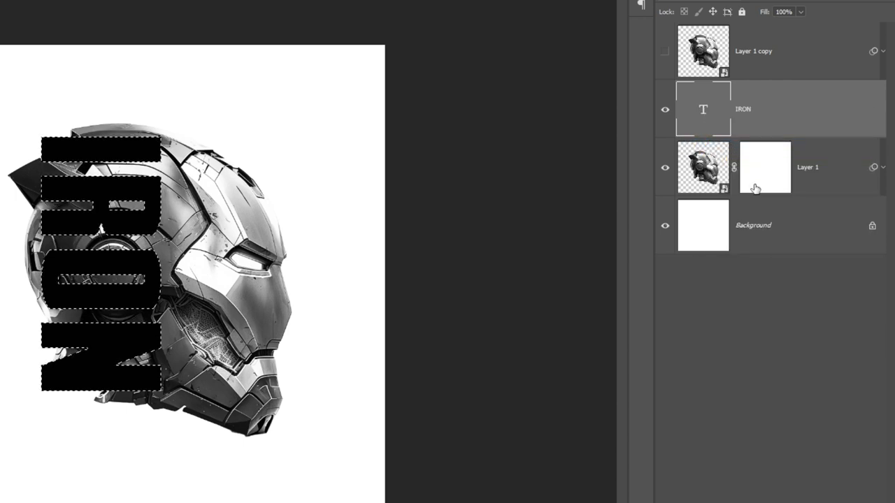
click(153, 8)
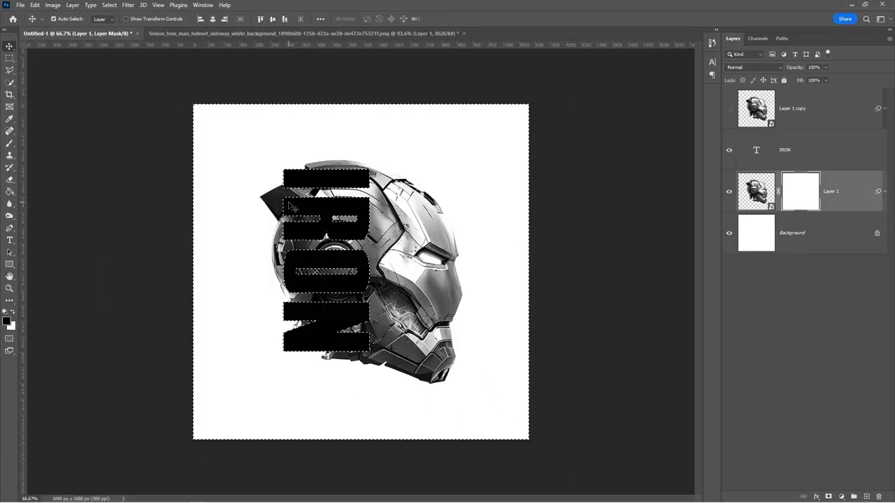
key(b)
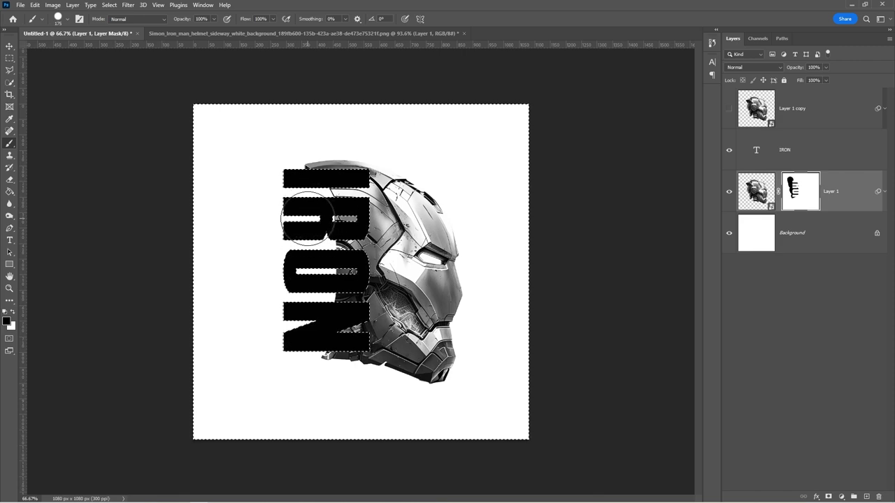
click(153, 8)
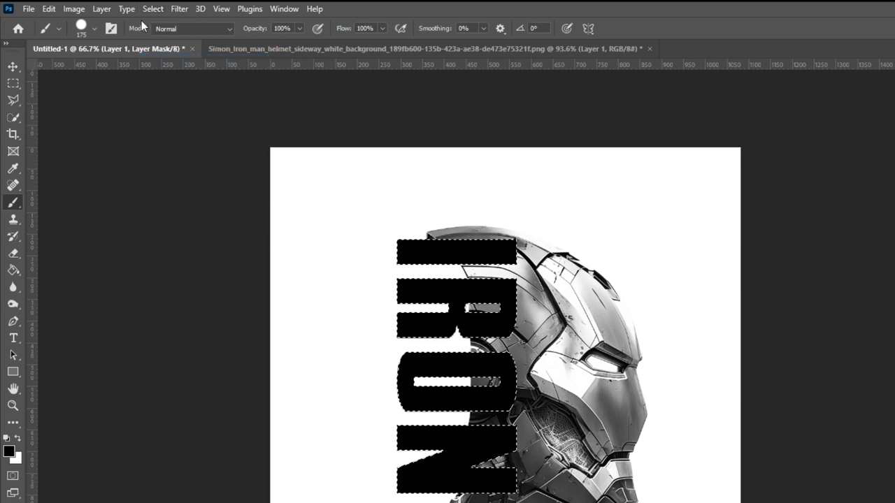
- Expand the IRON selection, paint it black on the mask, then deselect
click(153, 9)
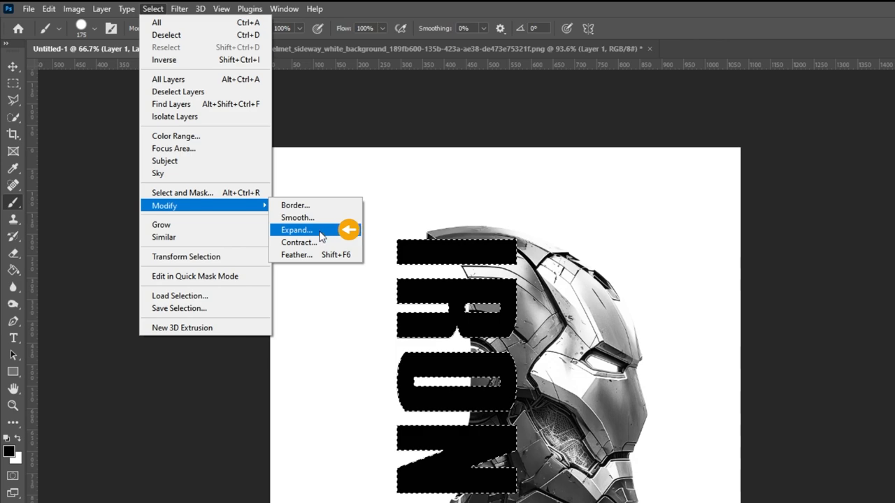
click(296, 230)
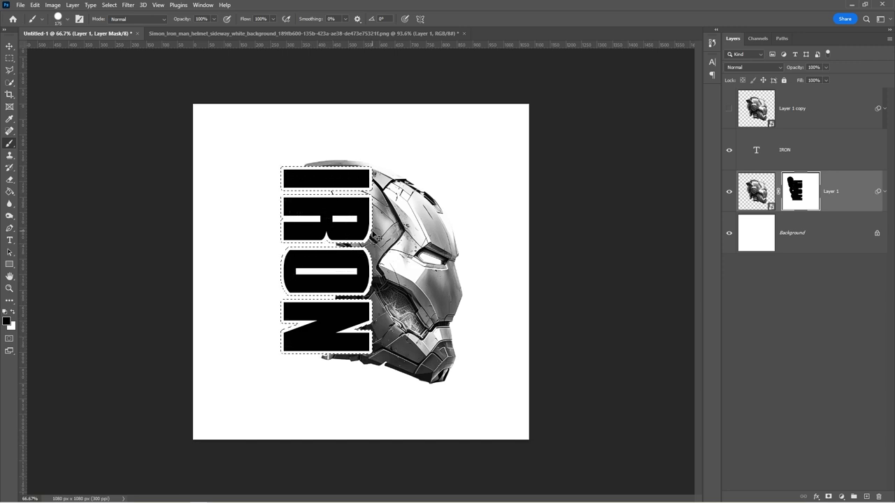
key(ctrl+d)
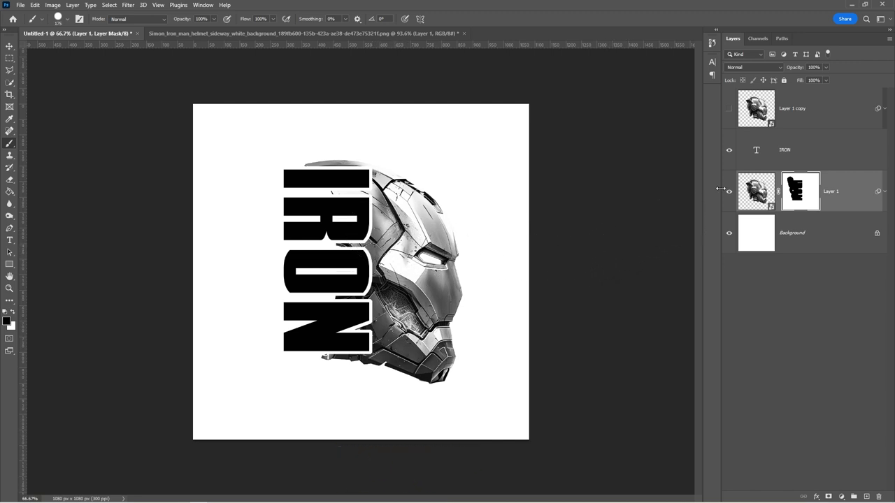
- Clip the helmet copy to IRON and tint it red with Colorize, Saturation 84
click(790, 108)
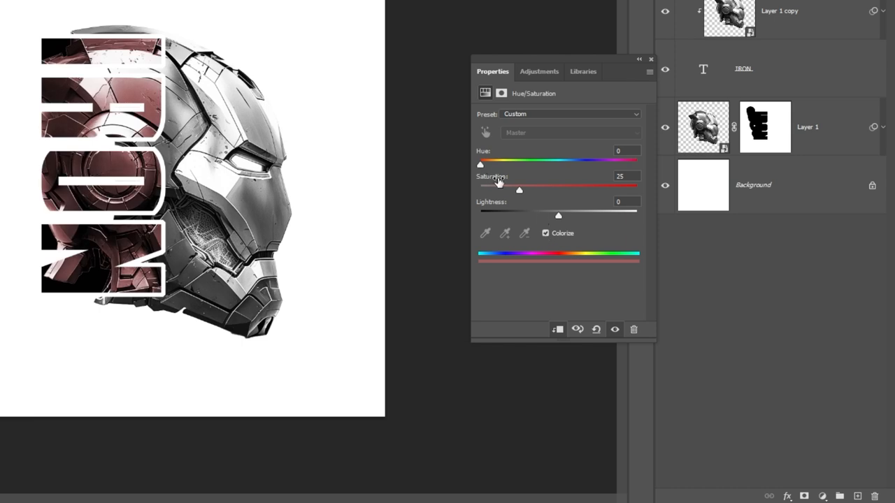
drag(481, 162, 615, 162)
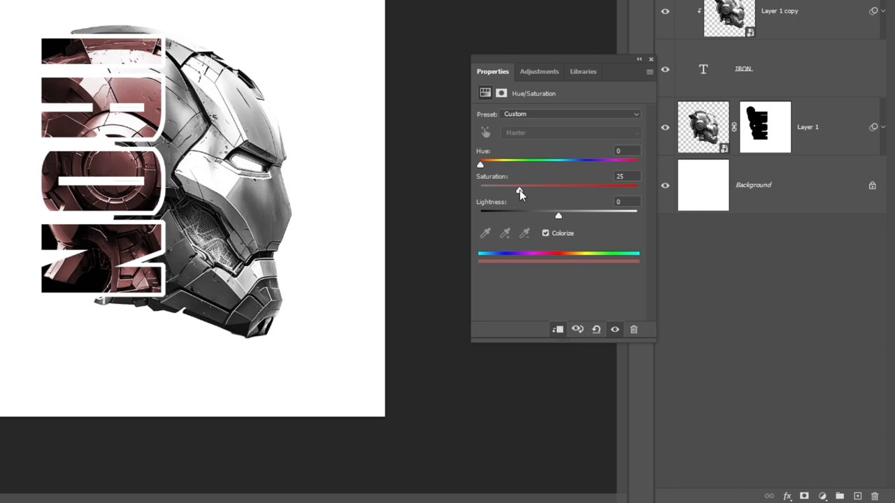
drag(519, 190, 611, 190)
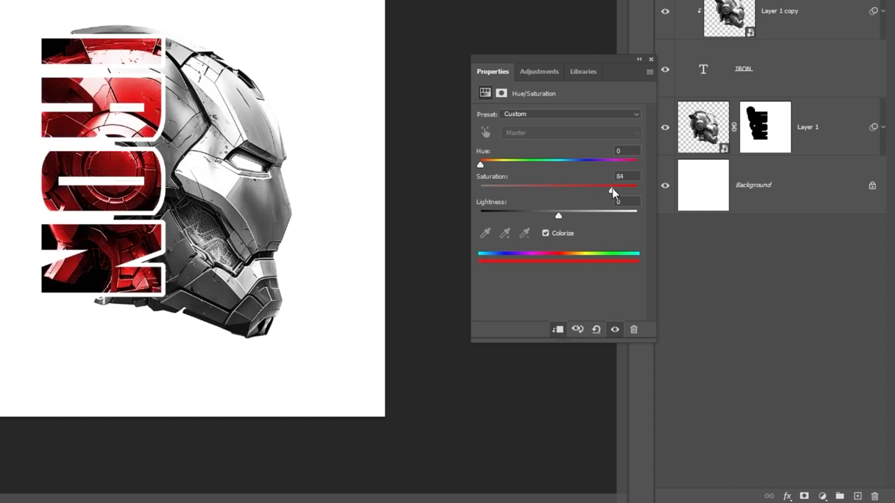
drag(558, 215, 533, 215)
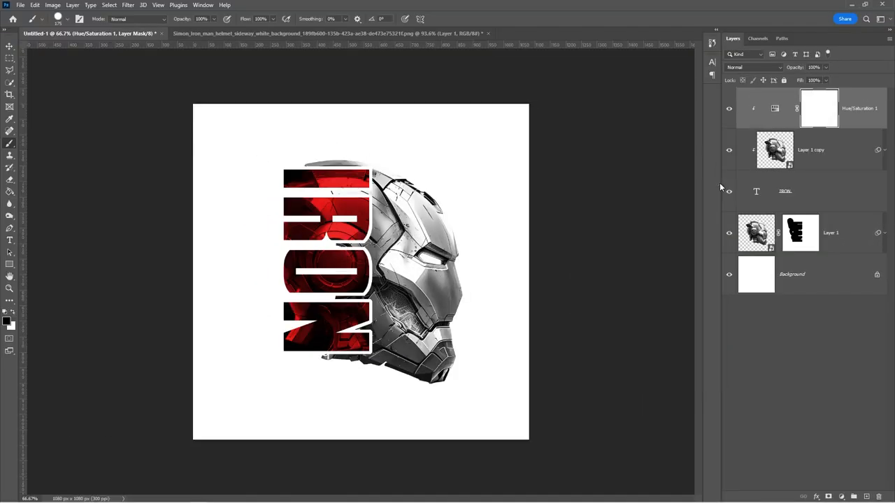
- Draw a tall black-filled rectangle with the Rectangle Tool left of IRON
click(10, 47)
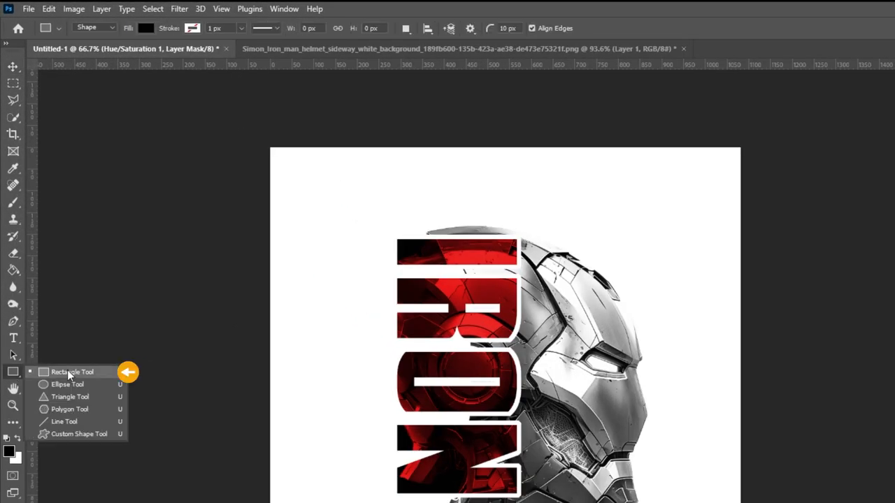
click(72, 371)
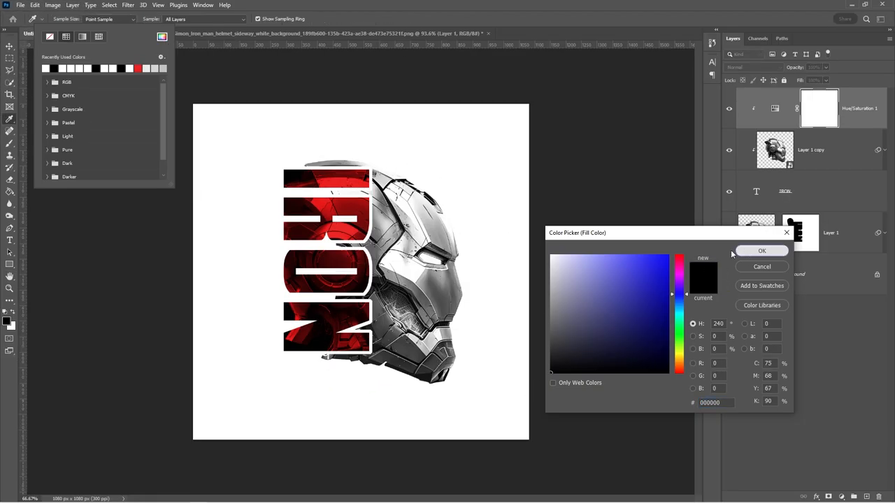
click(762, 250)
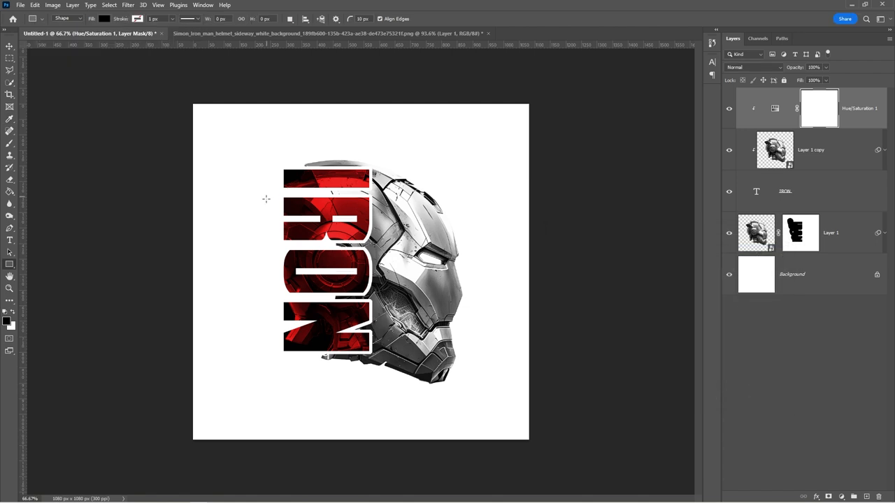
drag(209, 183, 275, 320)
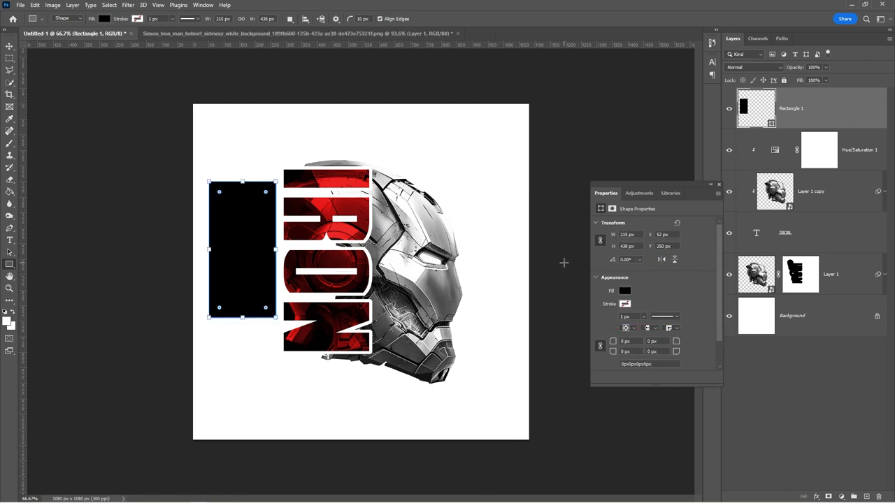
click(714, 185)
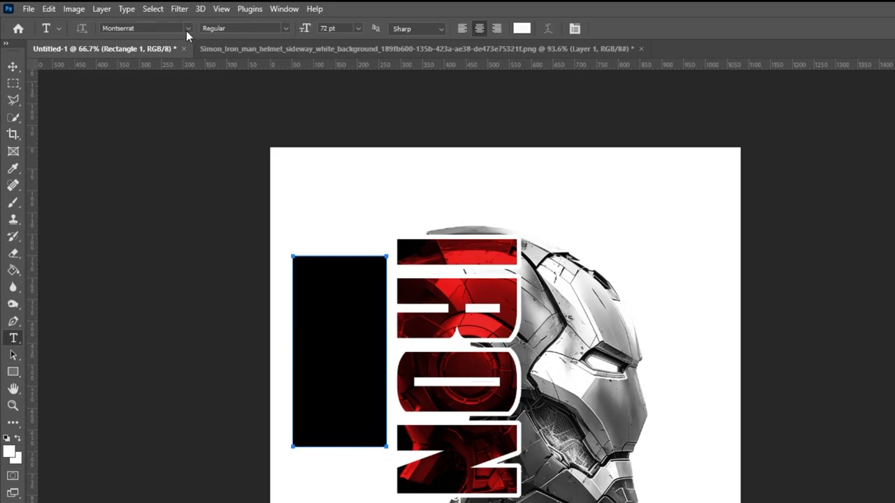
- Type MAN in white Montserrat, then rotate it 90° and fit it inside the rectangle
click(244, 28)
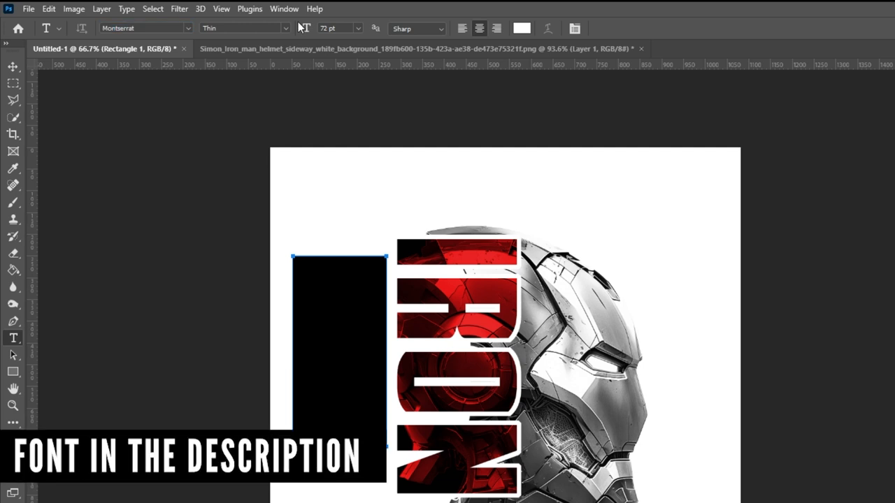
click(243, 27)
text(MAN)
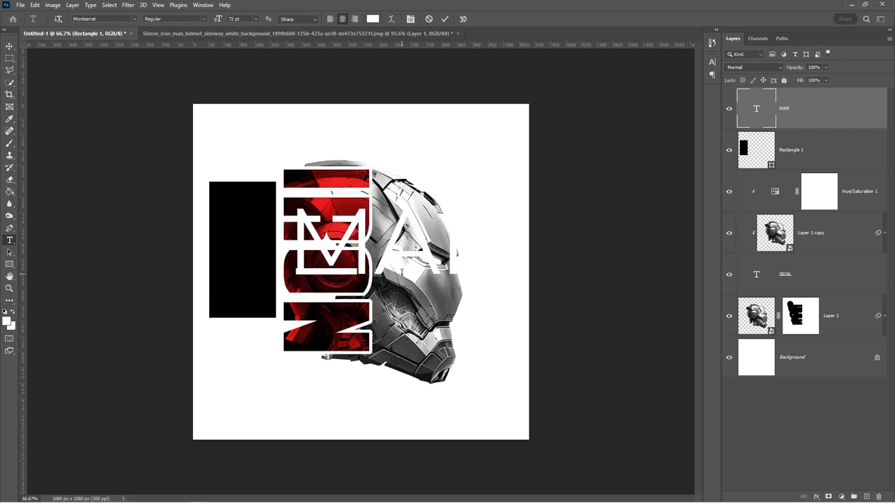
key(ctrl+t)
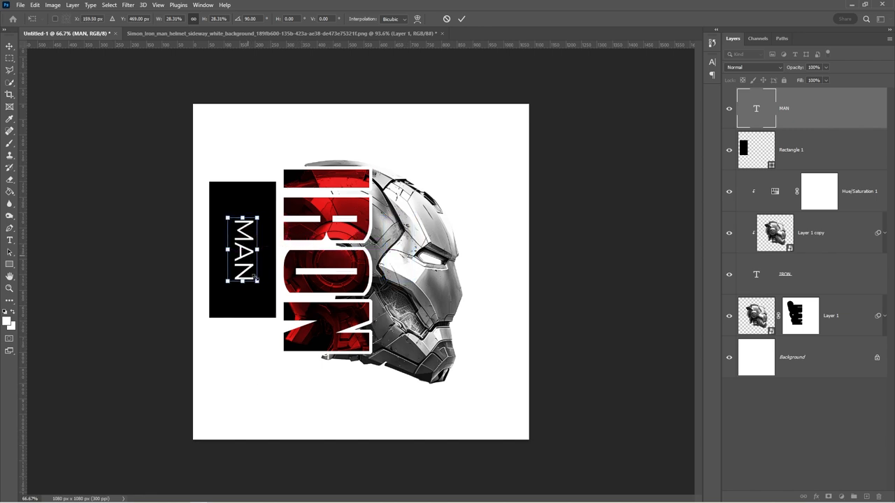
drag(257, 280, 273, 308)
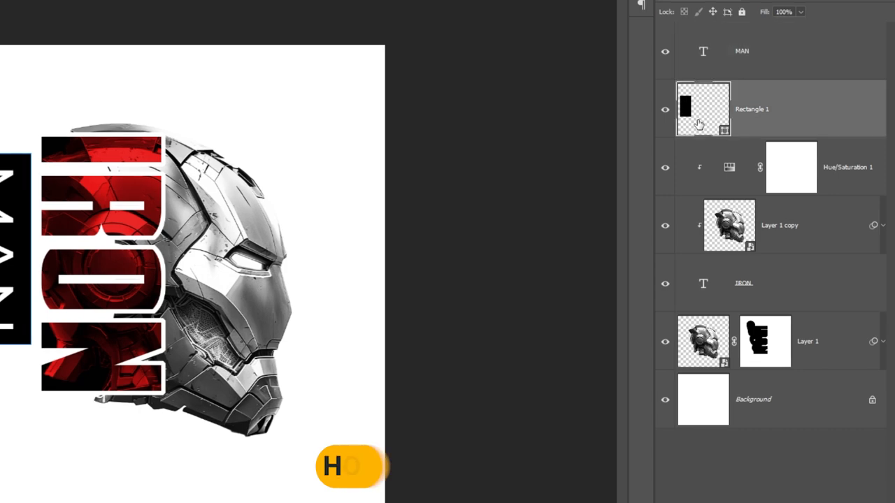
- Select the Rectangle 1 and MAN layers and scale them down beside the top of IRON
click(703, 109)
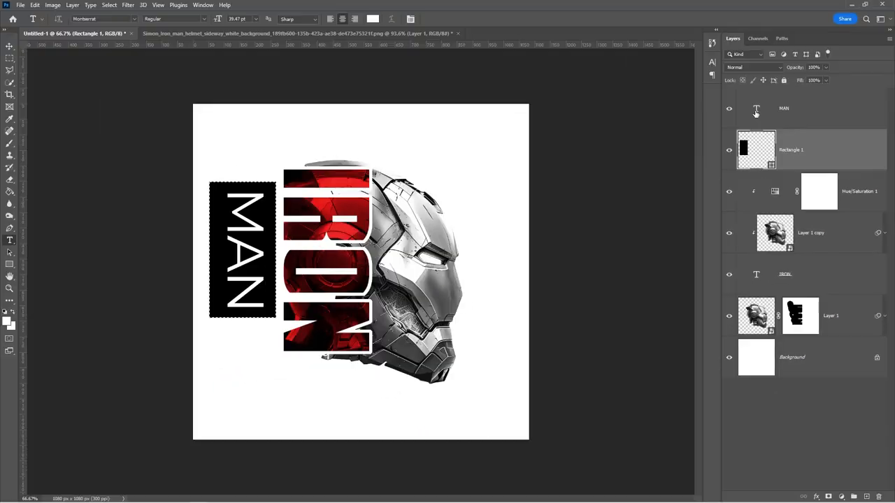
click(783, 109)
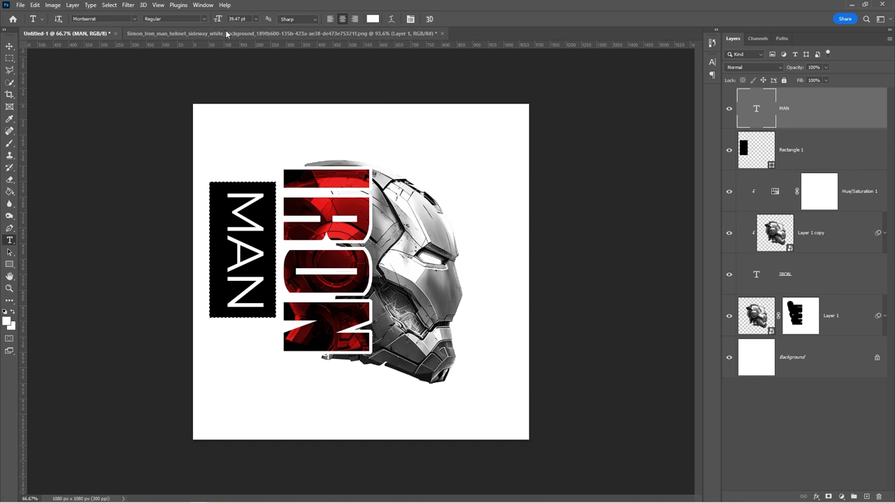
click(10, 46)
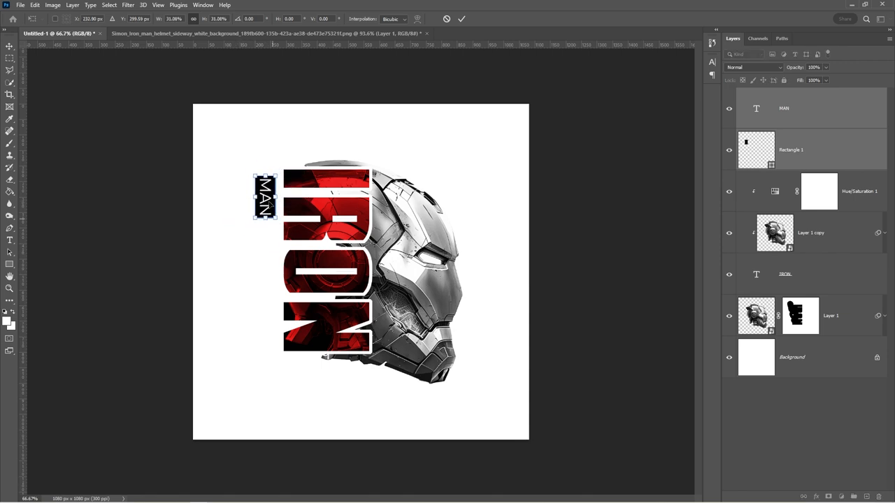
drag(265, 198, 270, 189)
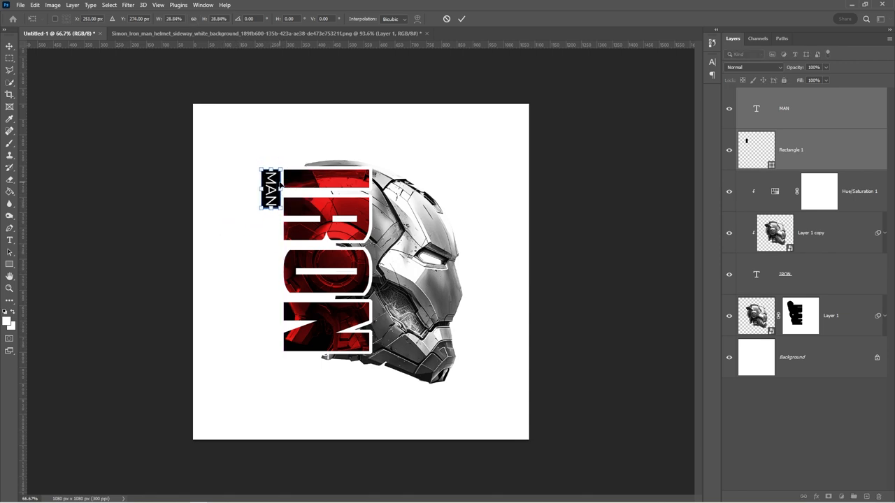